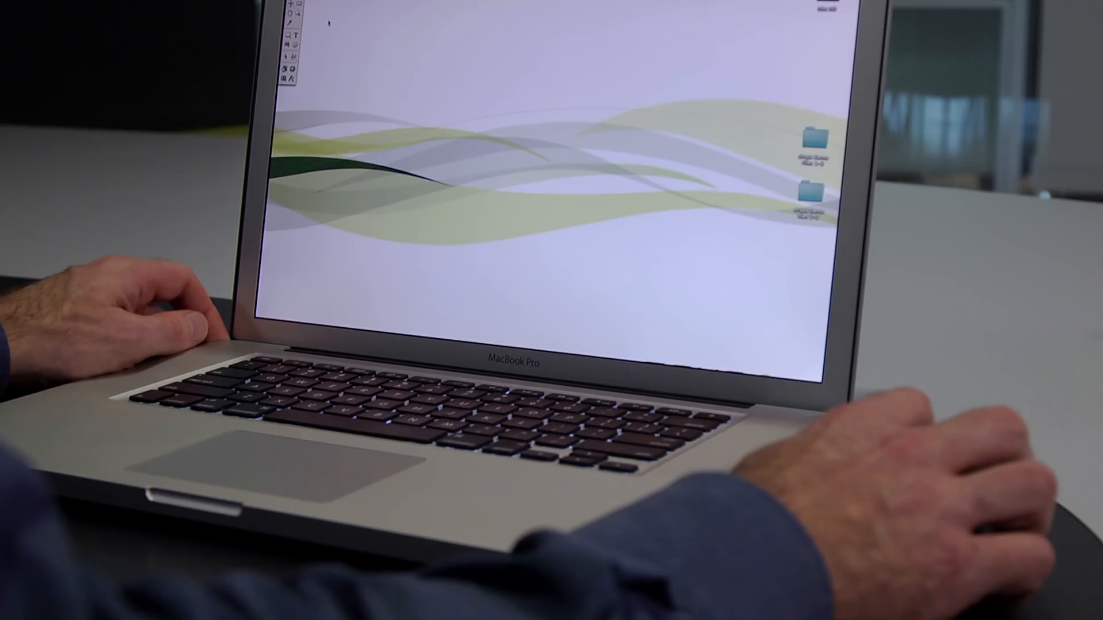
Open ArtPro's File menu and choose a file command to start the job.
click(366, 19)
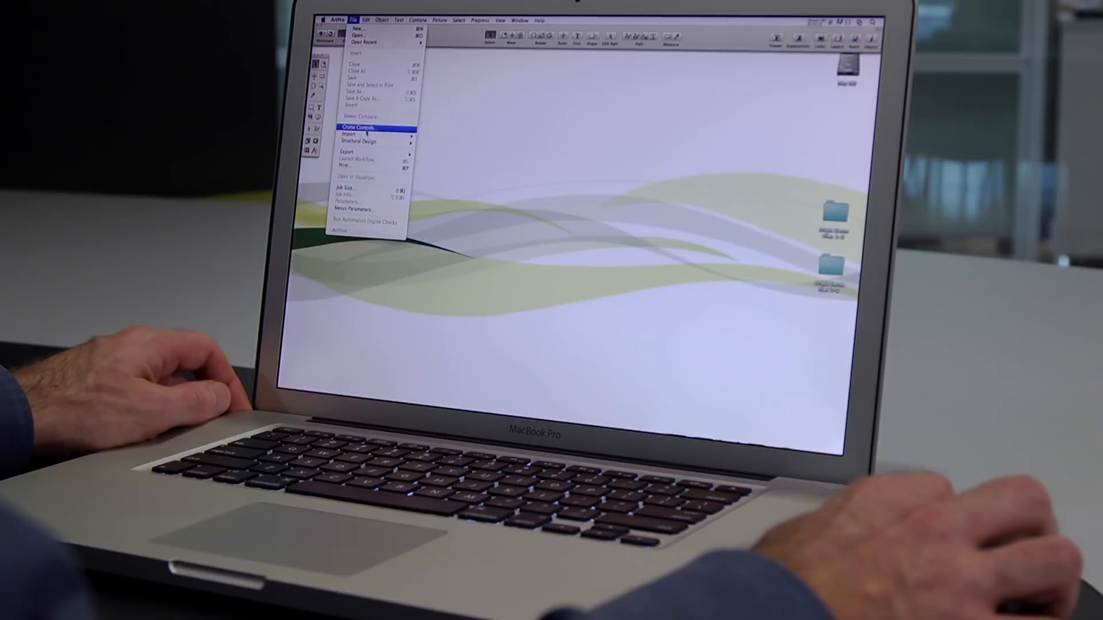
click(361, 127)
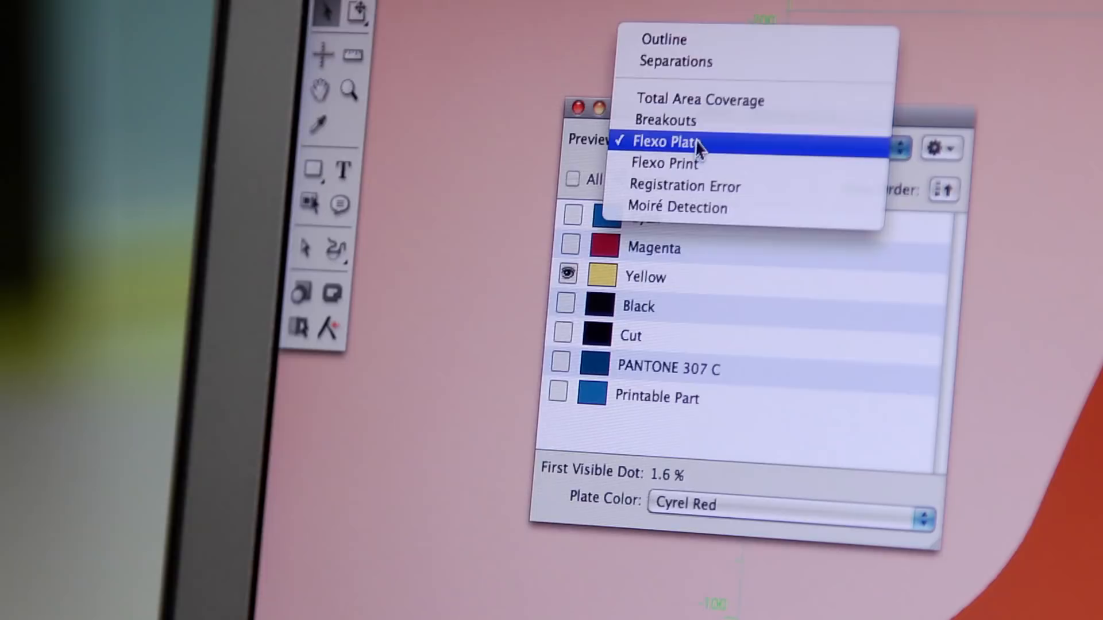
Switch the Viewer preview to Flexo Plate with Cyrel Red plate colour.
click(665, 119)
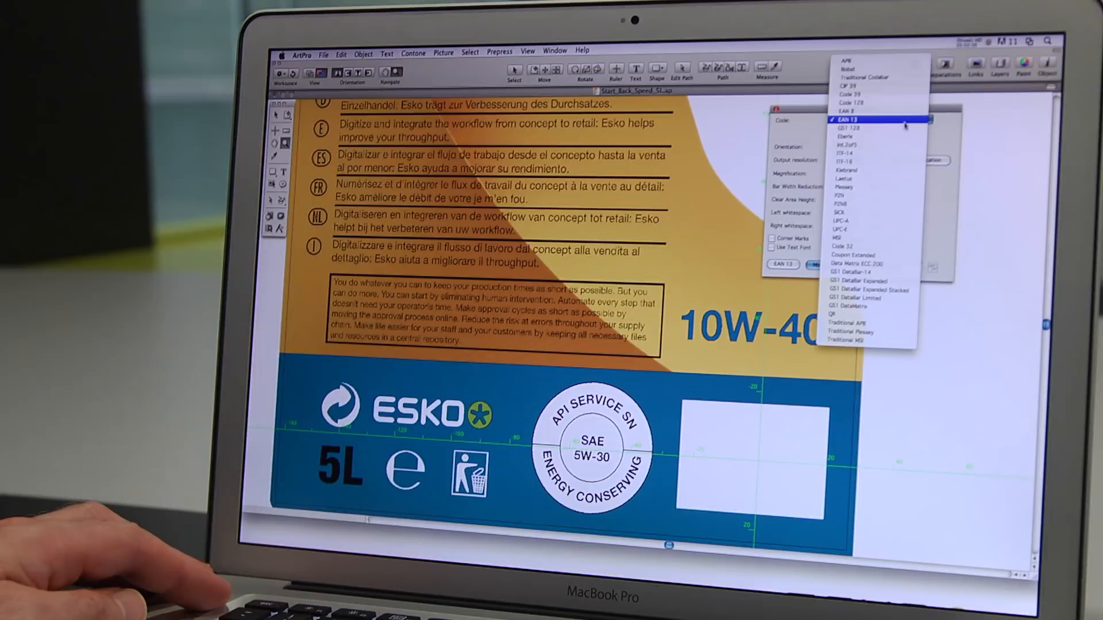
Set the label's barcode code type to EAN 13 and confirm it.
click(851, 117)
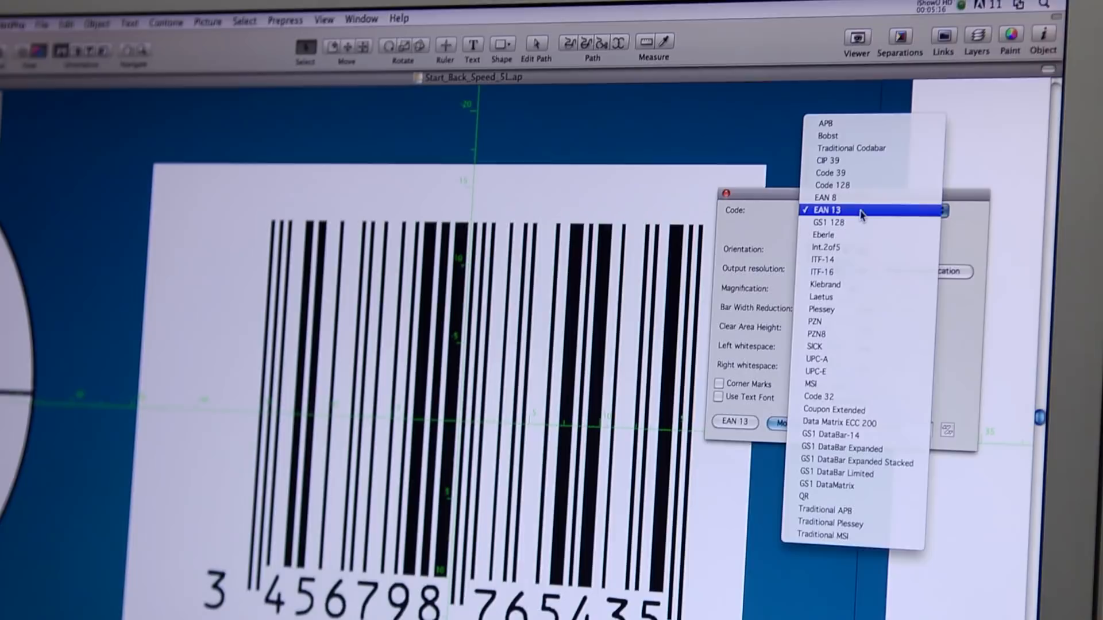
click(835, 473)
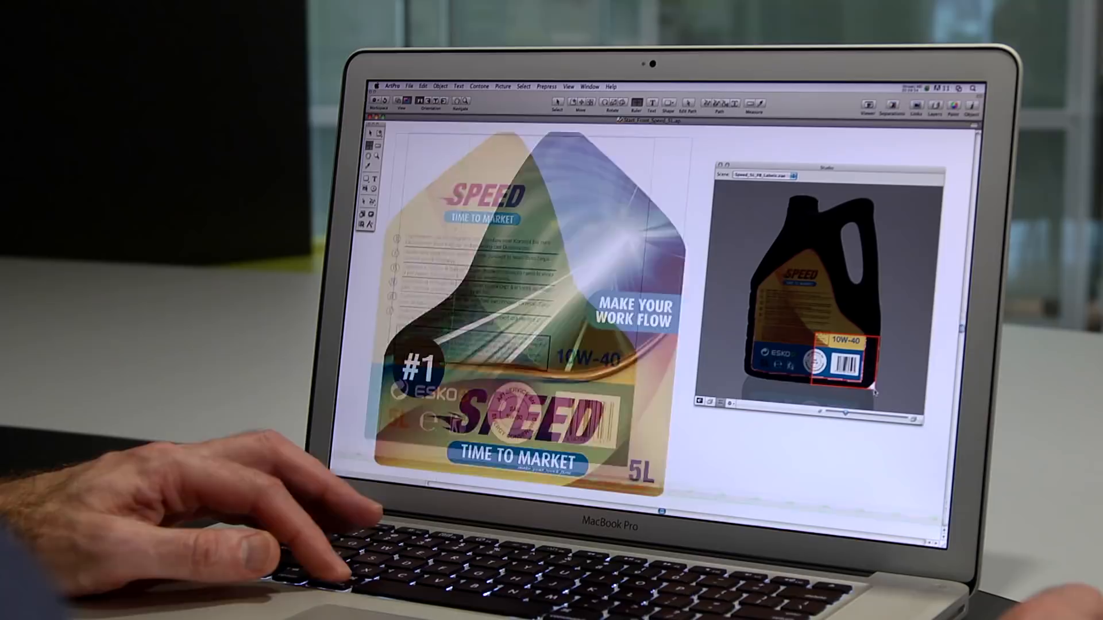
Show the label wrapped on the 3D oil bottle via Prepress > Studio.
click(528, 87)
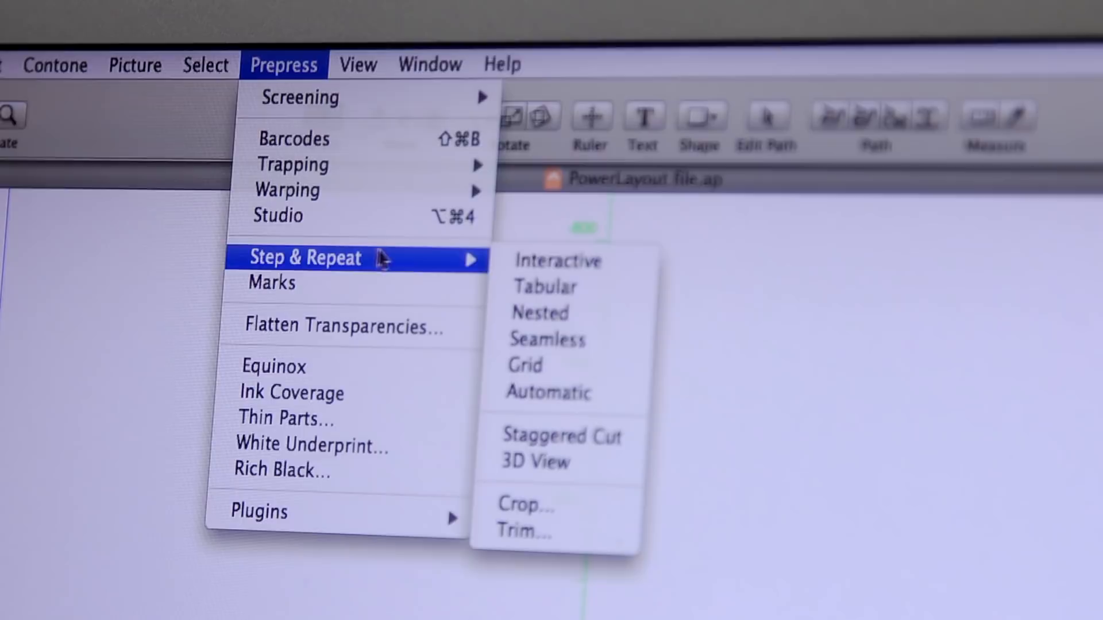
mouse_move(555, 286)
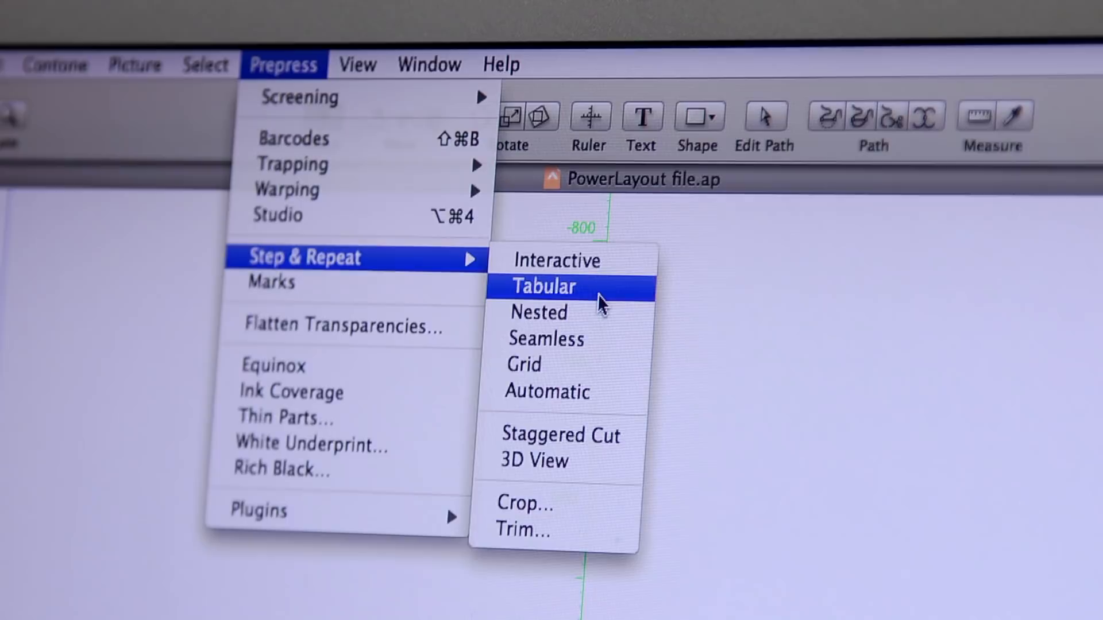
Generate a Step & Repeat layout of the label, 2 vertical by 5 horizontal.
click(556, 261)
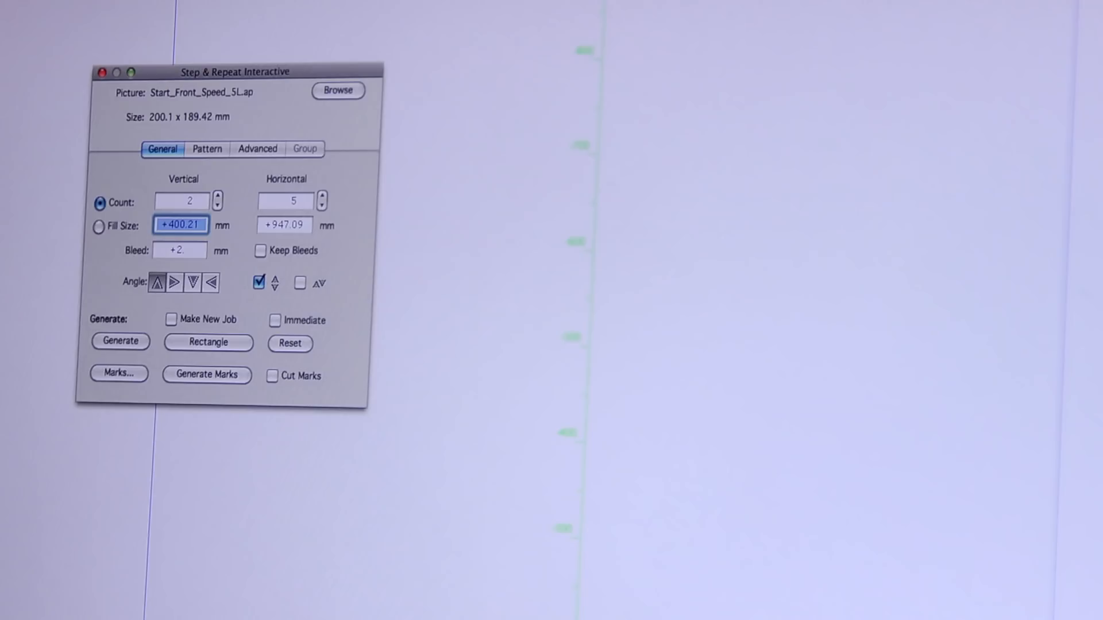
click(120, 342)
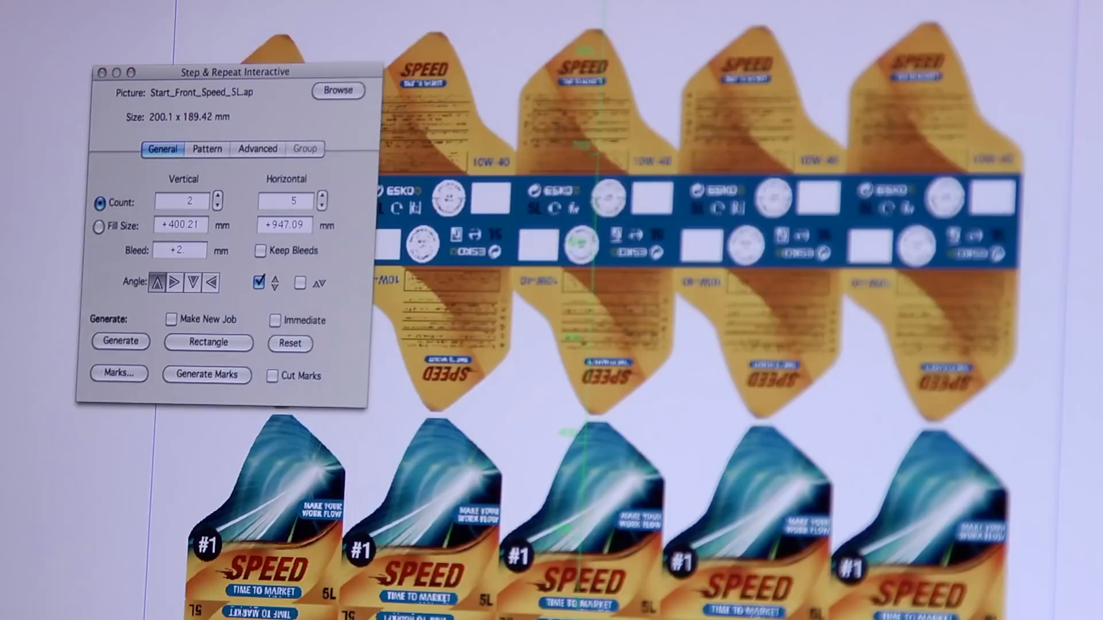